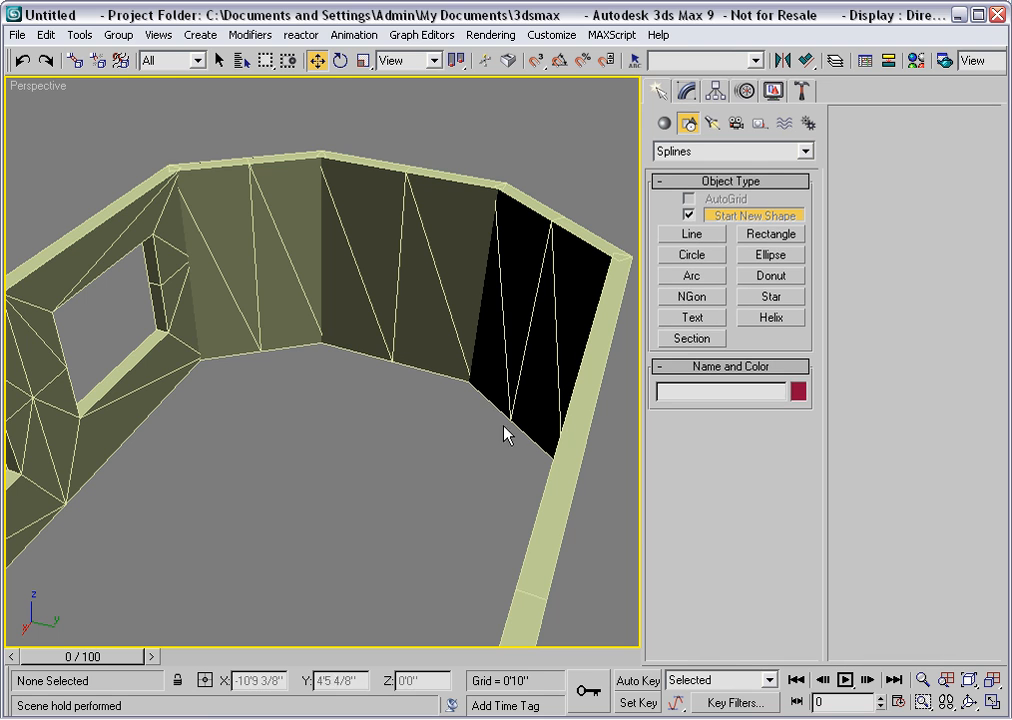
mouse_move(510, 448)
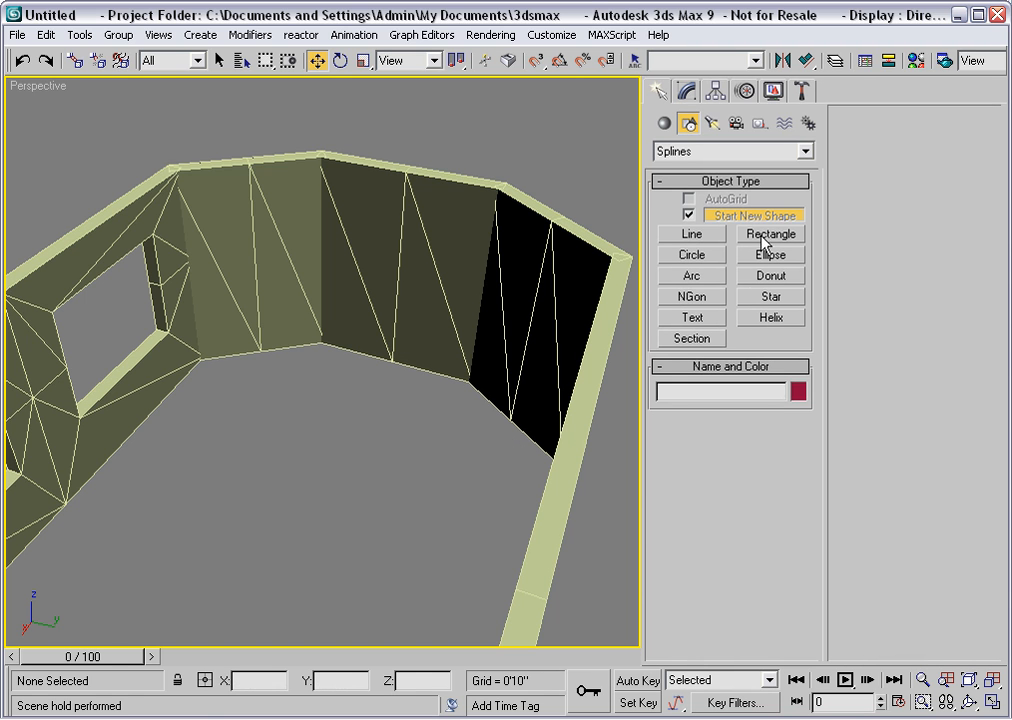
- Draw a 4'0" by 3'0" rectangle on the left angled wall using AutoGrid
click(769, 233)
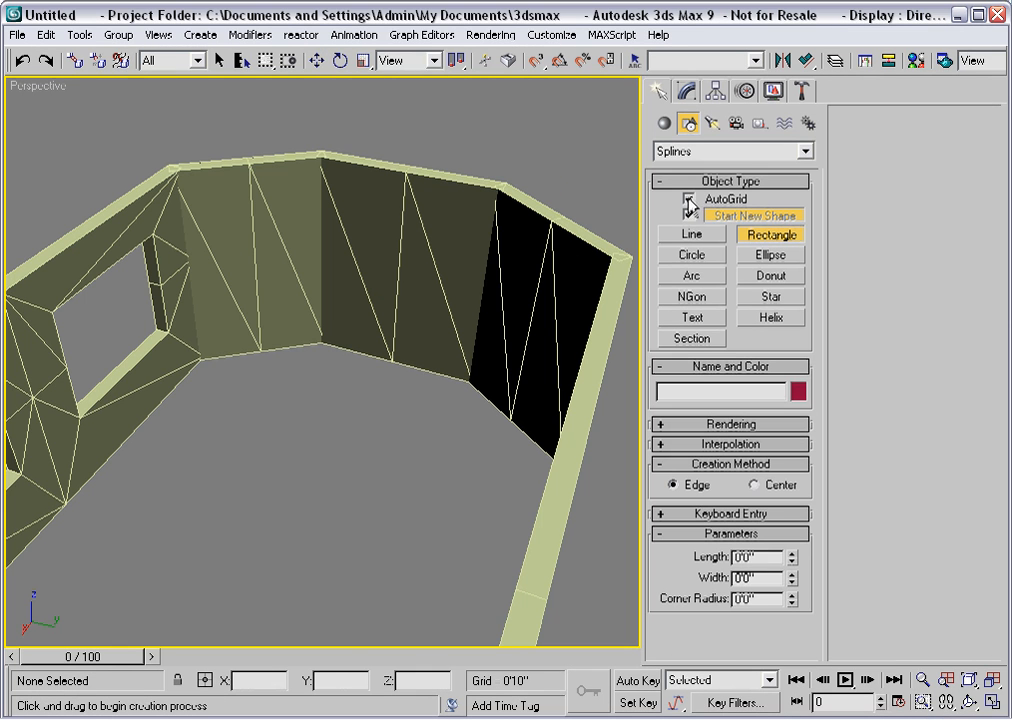
click(688, 198)
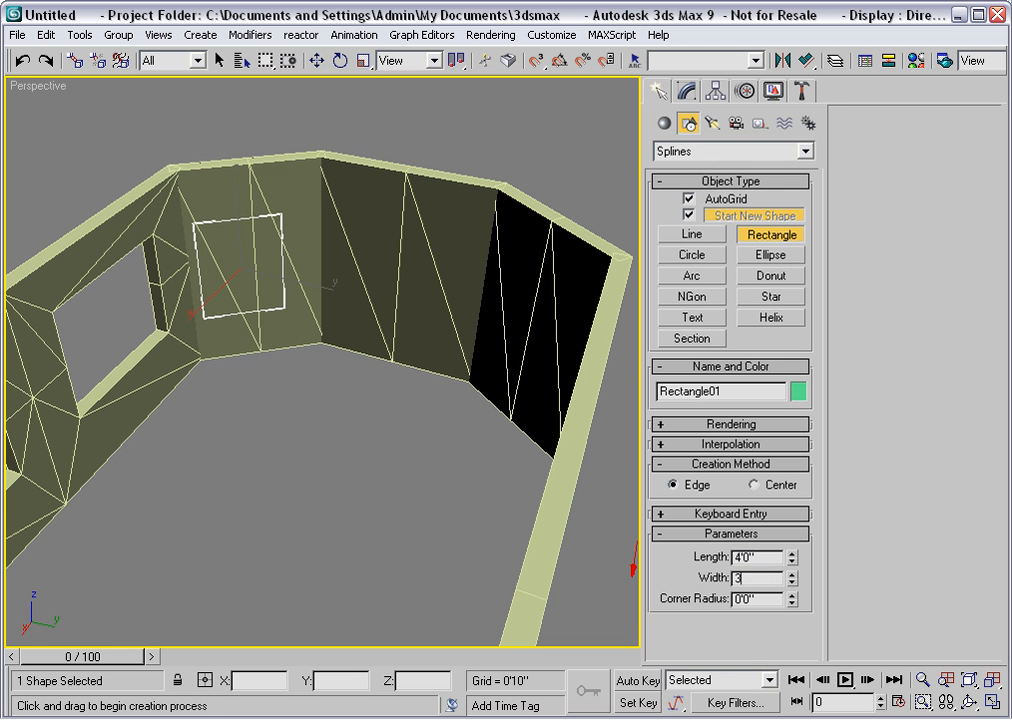
text(3)
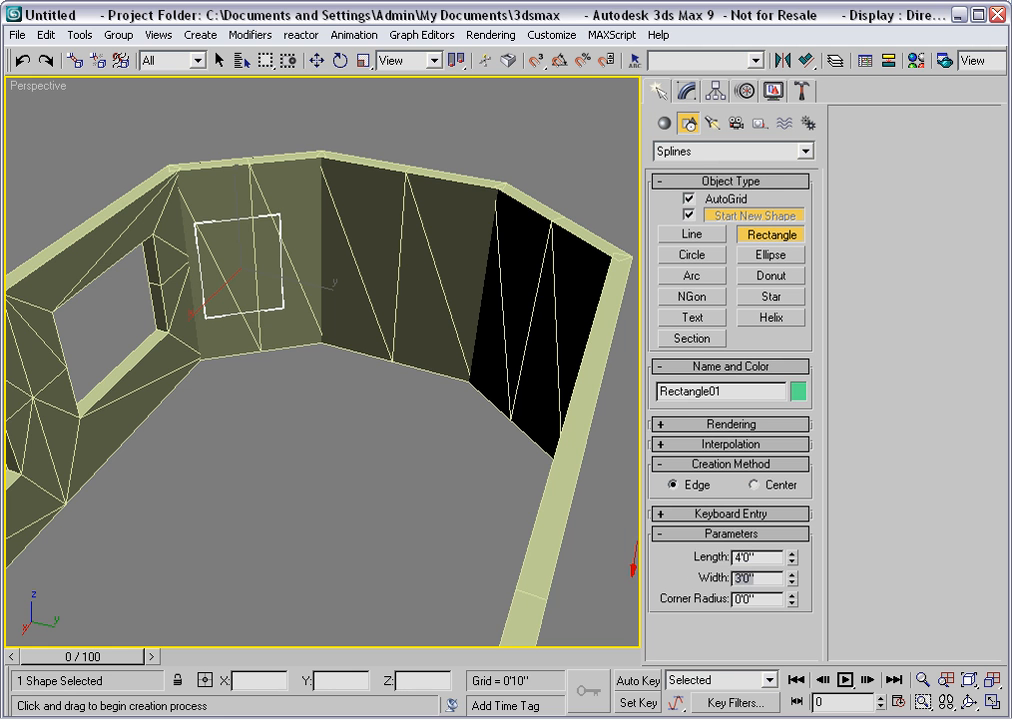
- Turn off AutoGrid and move Rectangle01 to world coordinates 0,0,0
click(689, 197)
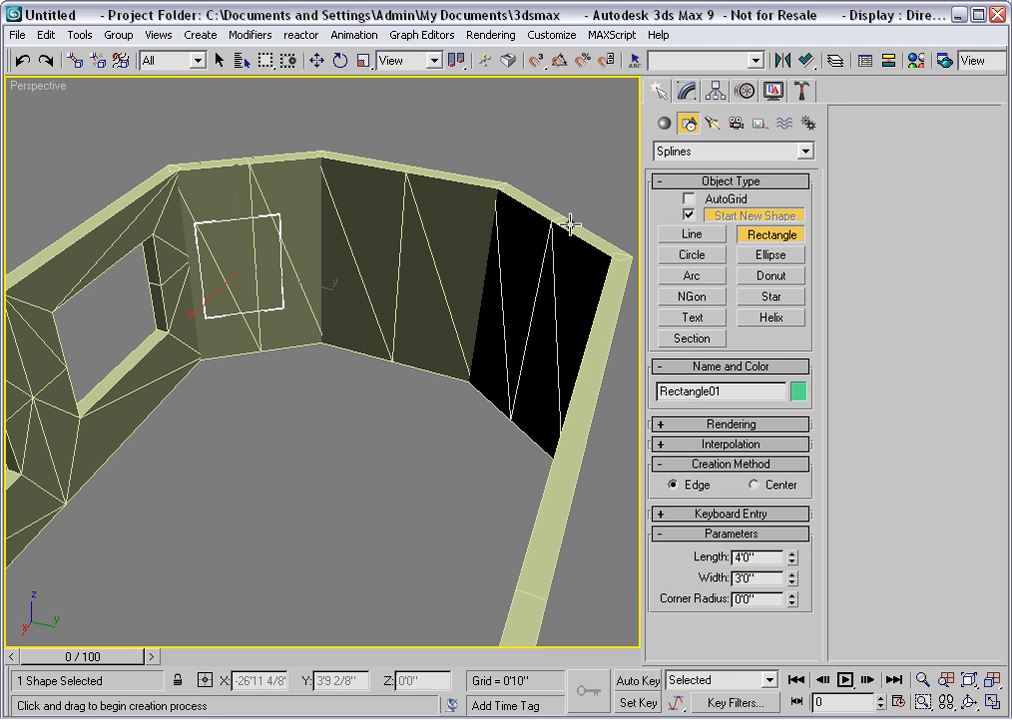
mouse_move(283, 398)
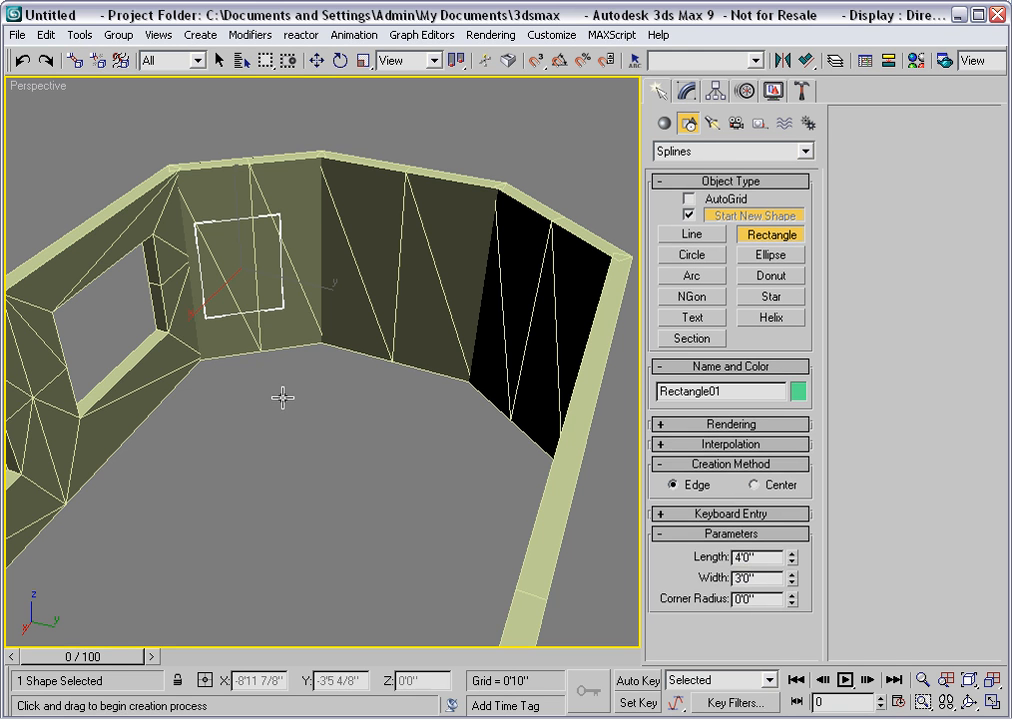
click(318, 60)
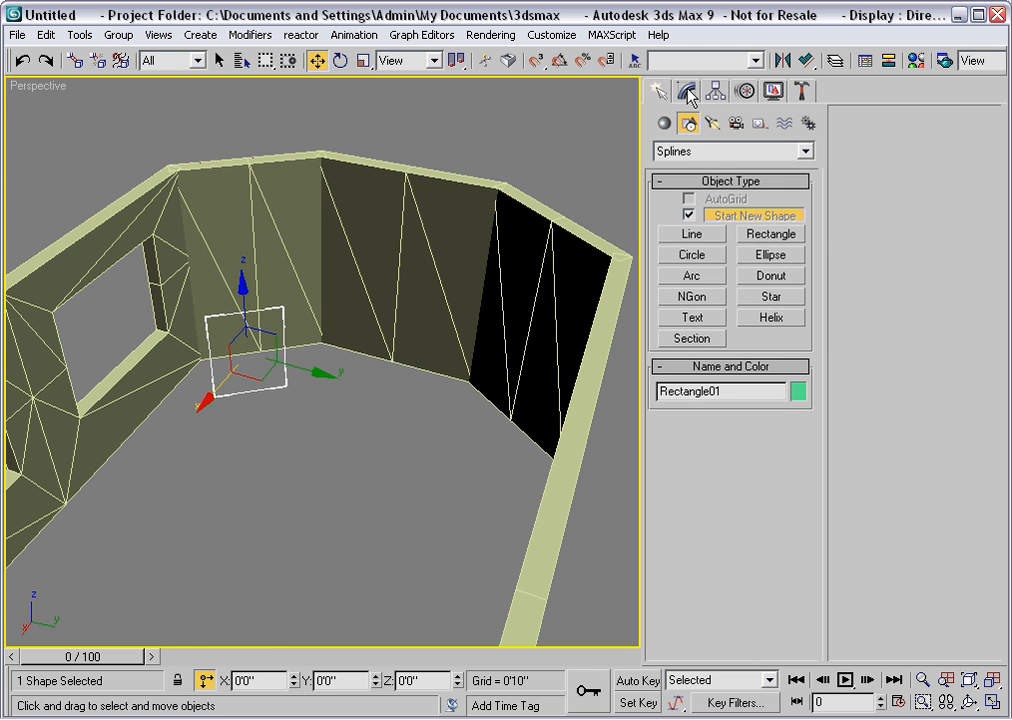
- Show Rectangle01's parameters in the Modify panel: 4'0" by 3'0", no corner radius
click(685, 91)
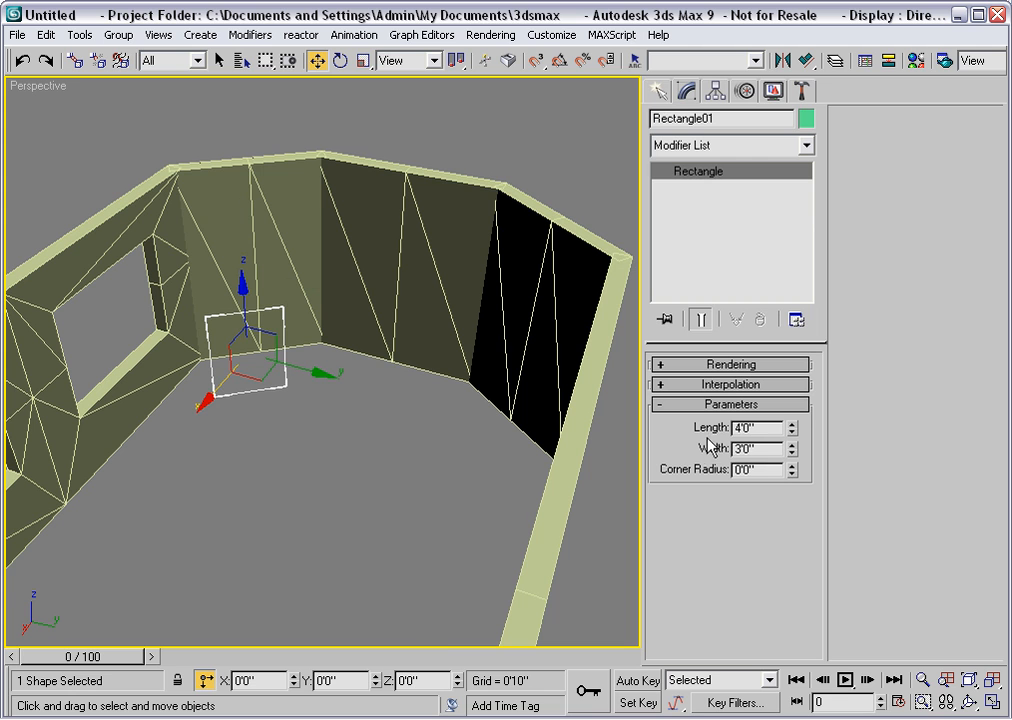
mouse_move(538, 558)
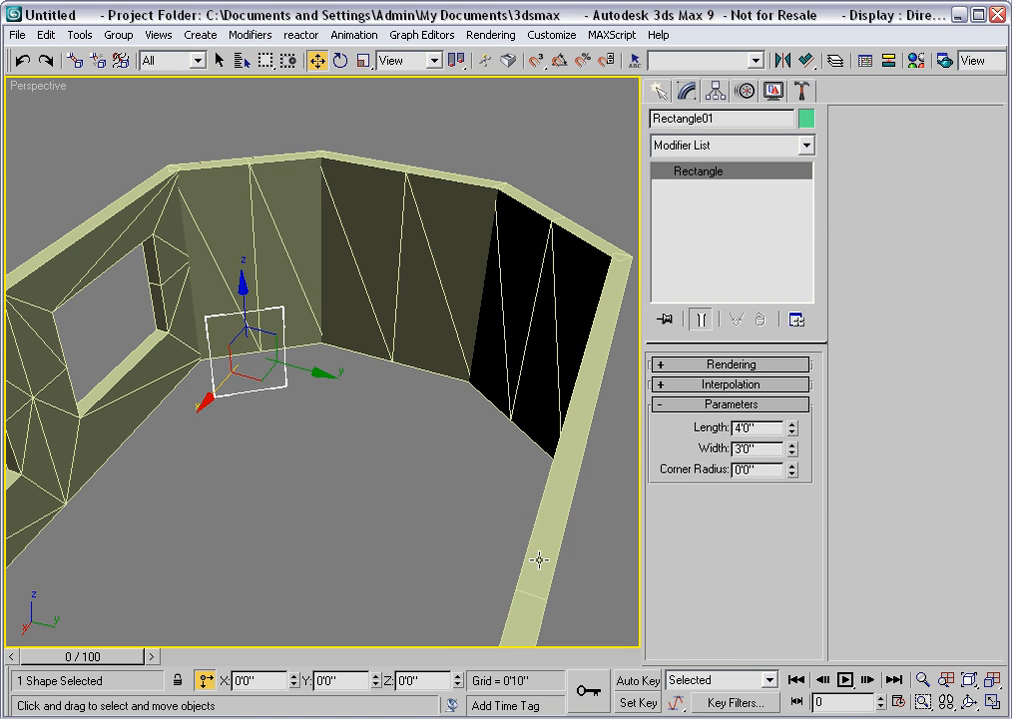
mouse_move(343, 590)
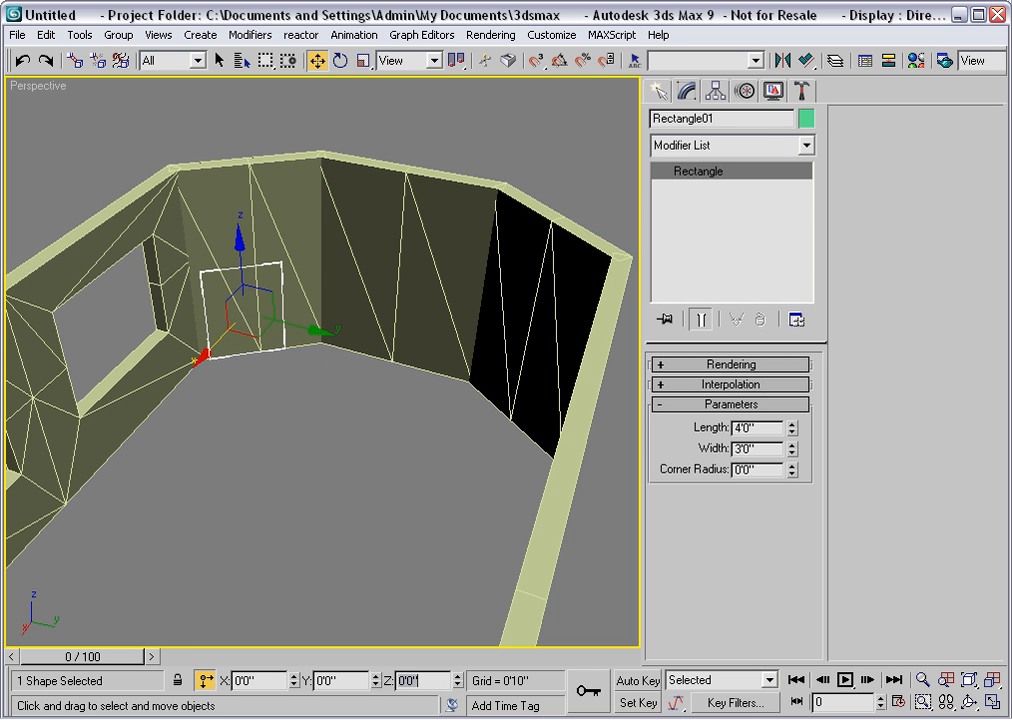
mouse_move(293, 378)
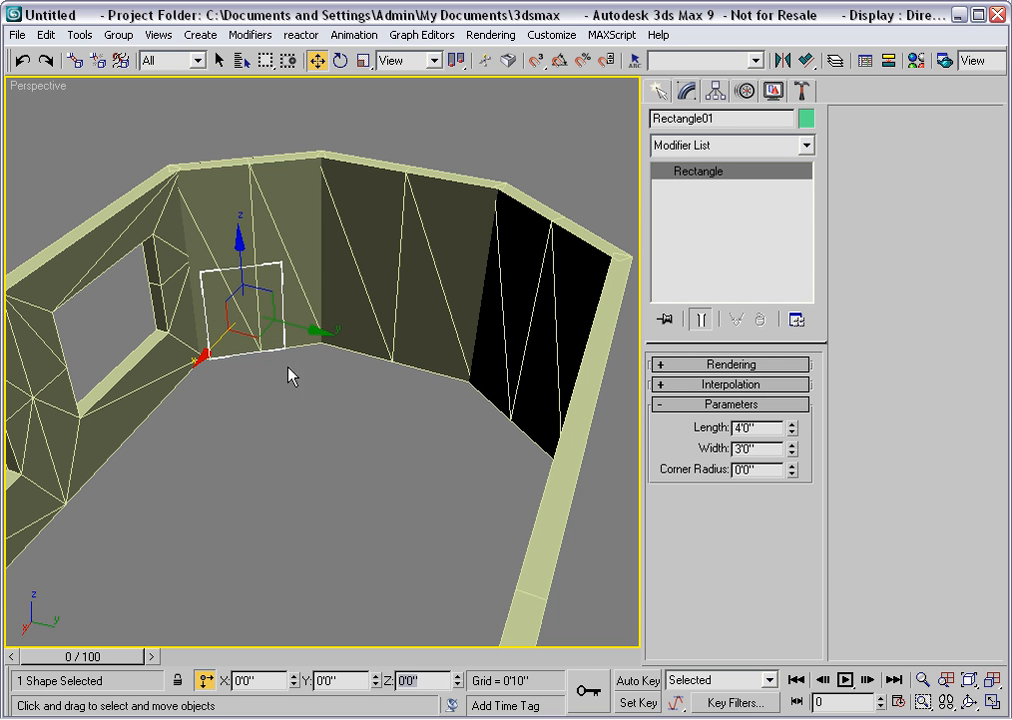
mouse_move(368, 503)
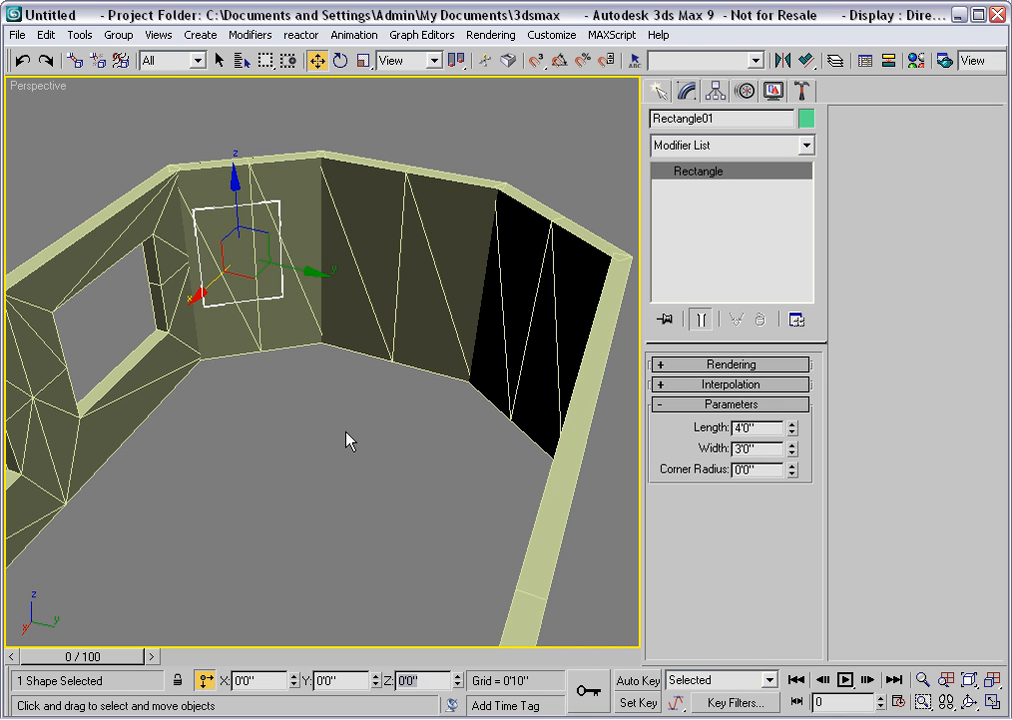
mouse_move(323, 362)
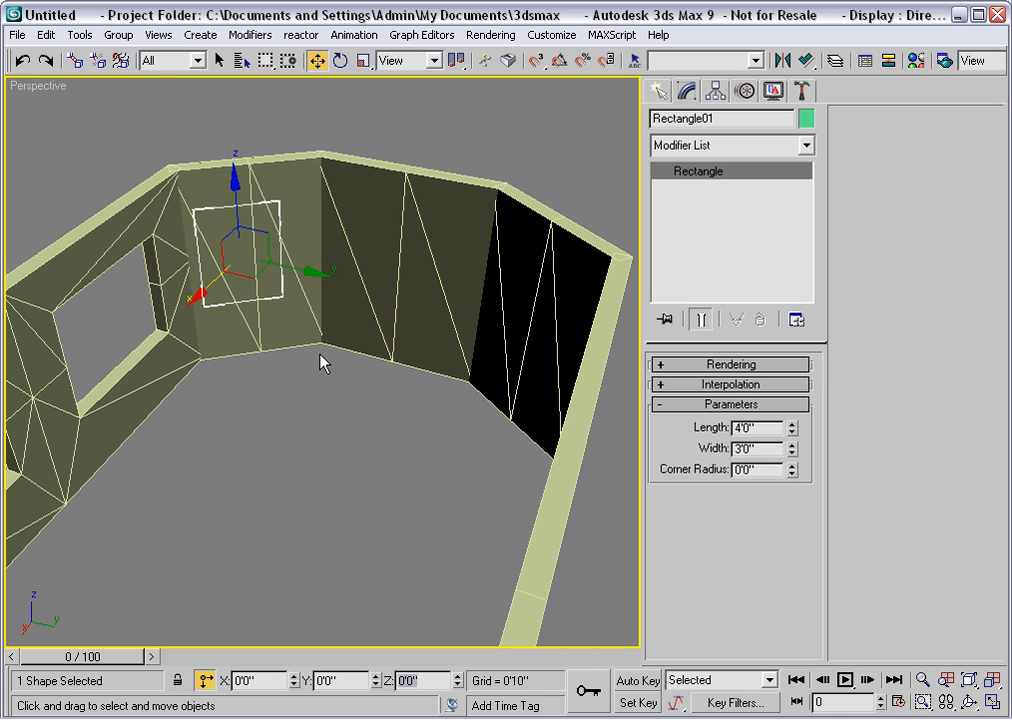
- Switch the Reference Coordinate System from View to Local
click(430, 60)
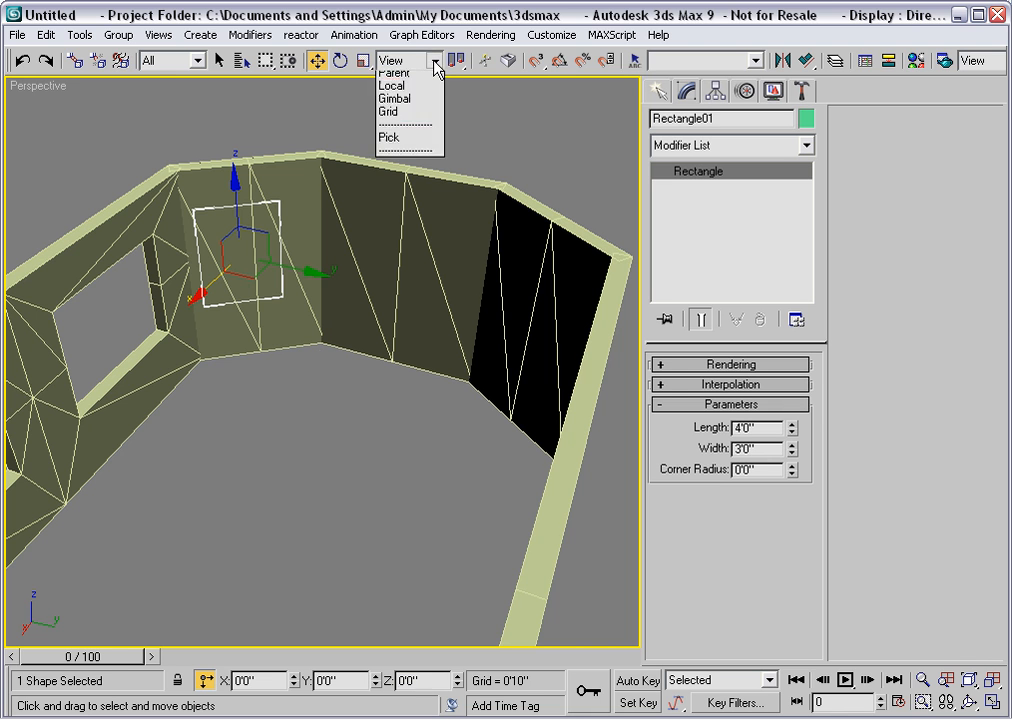
click(391, 85)
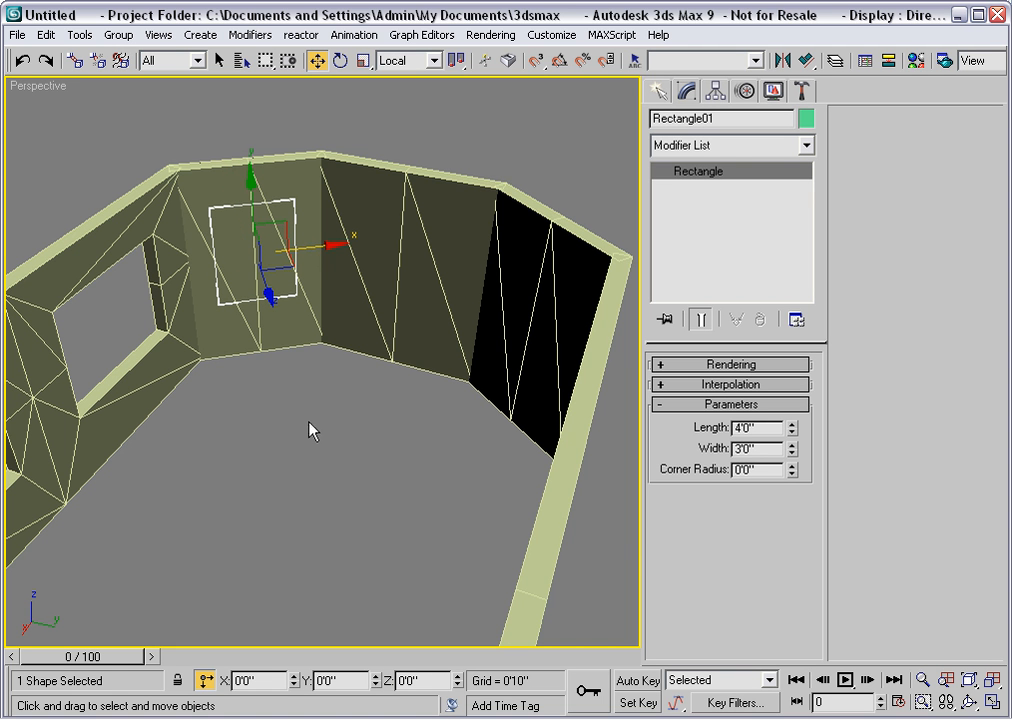
mouse_move(417, 461)
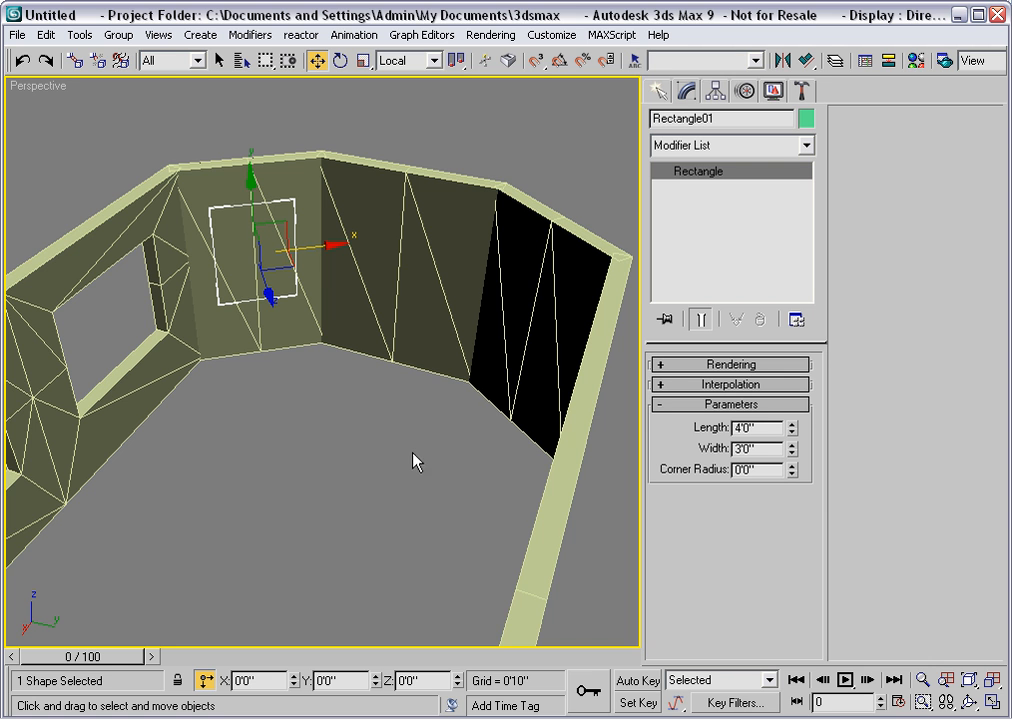
mouse_move(277, 417)
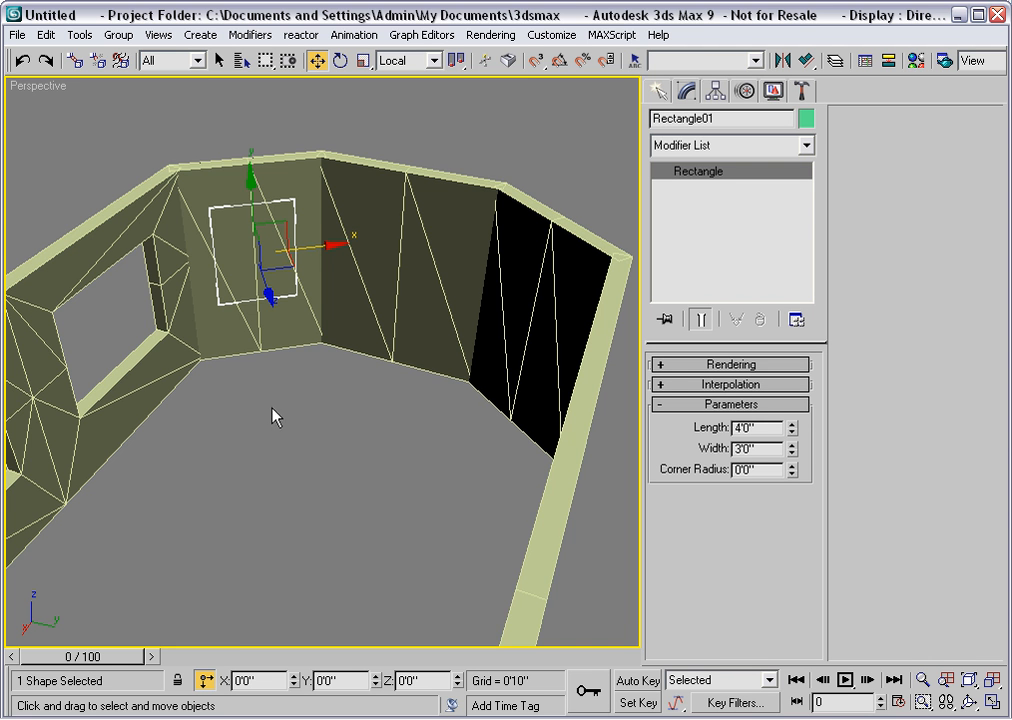
mouse_move(498, 452)
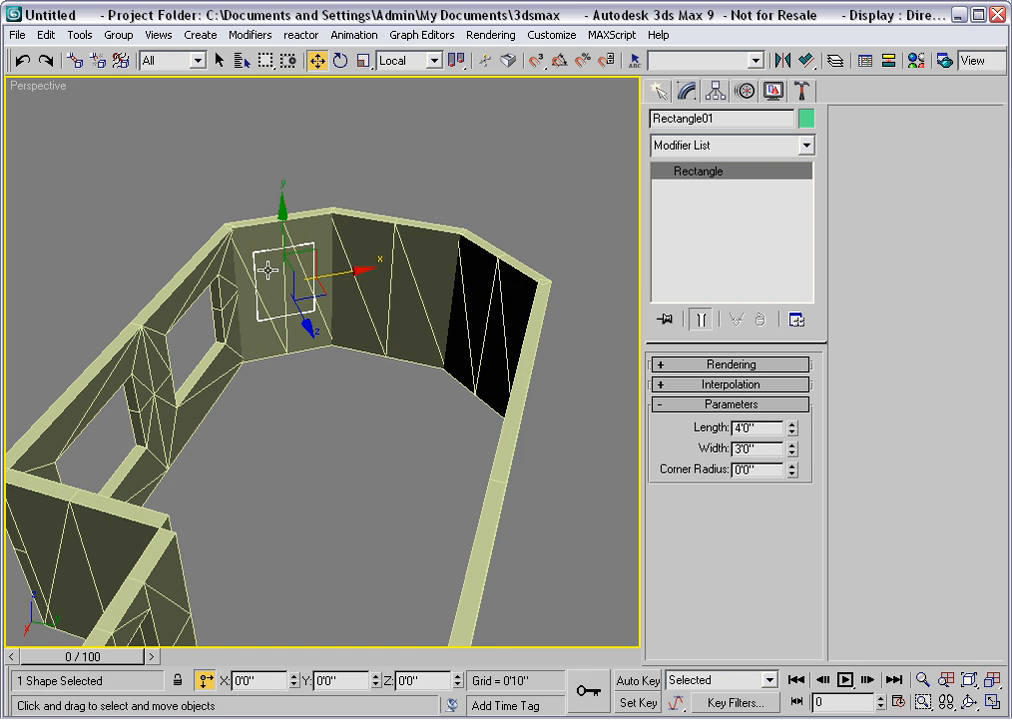
mouse_move(493, 313)
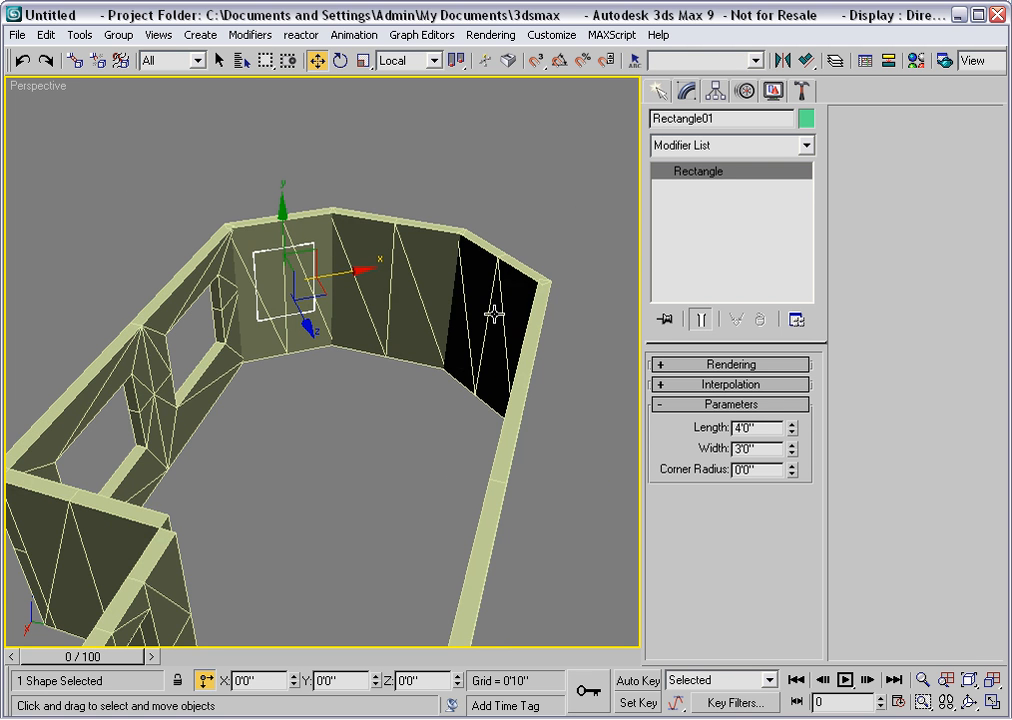
mouse_move(458, 393)
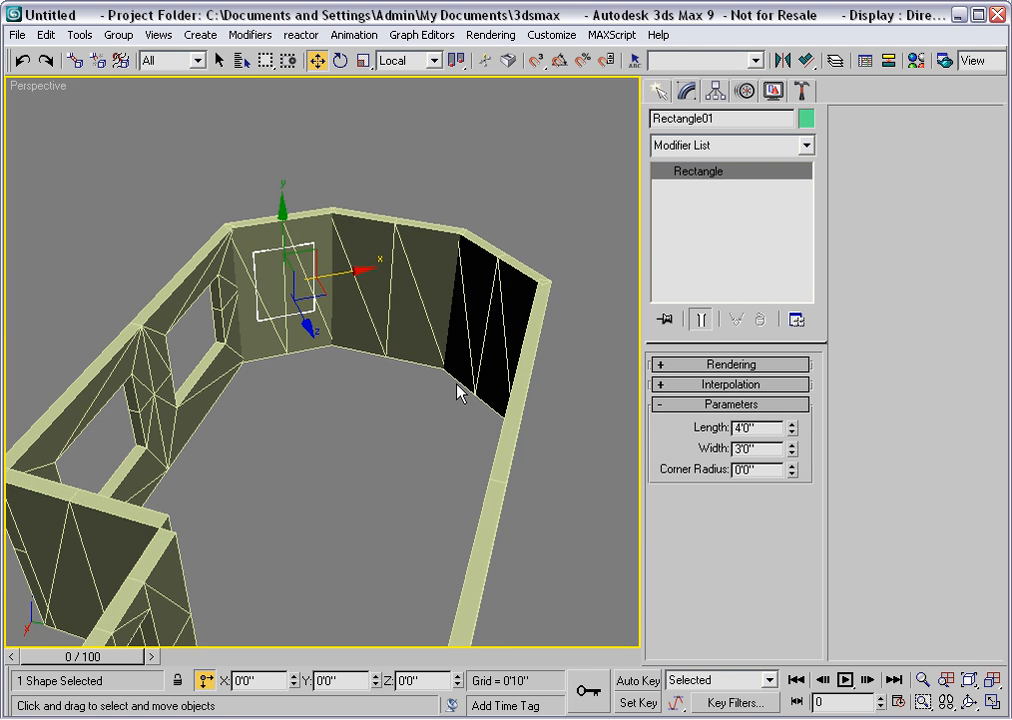
mouse_move(437, 457)
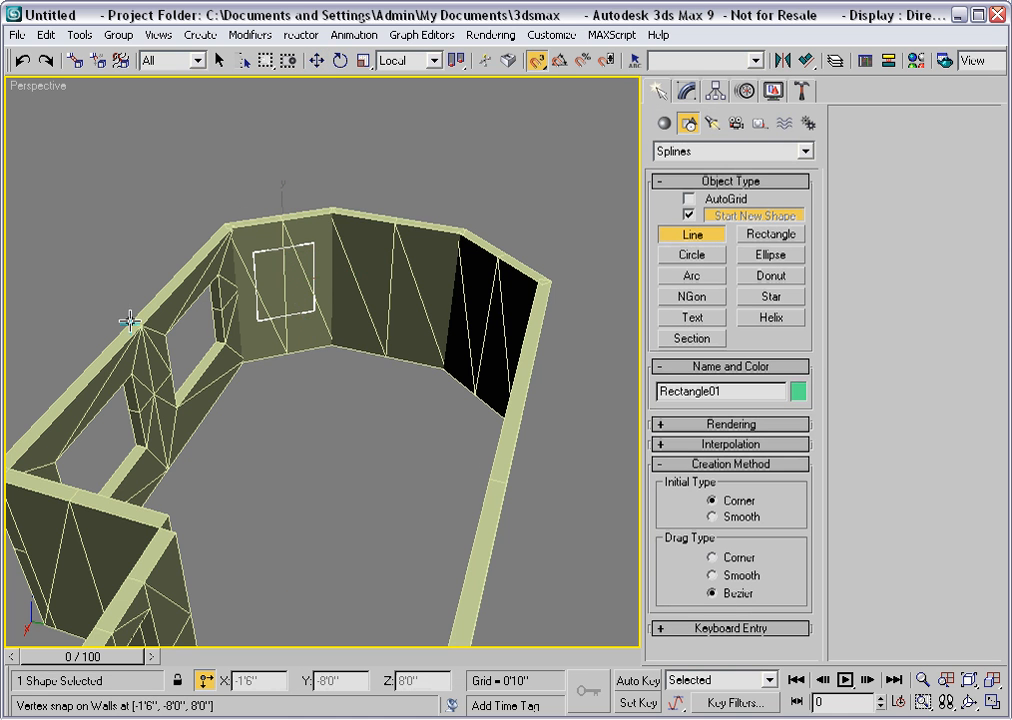
- Snap Line02's points to wall corner vertices across the room
click(505, 480)
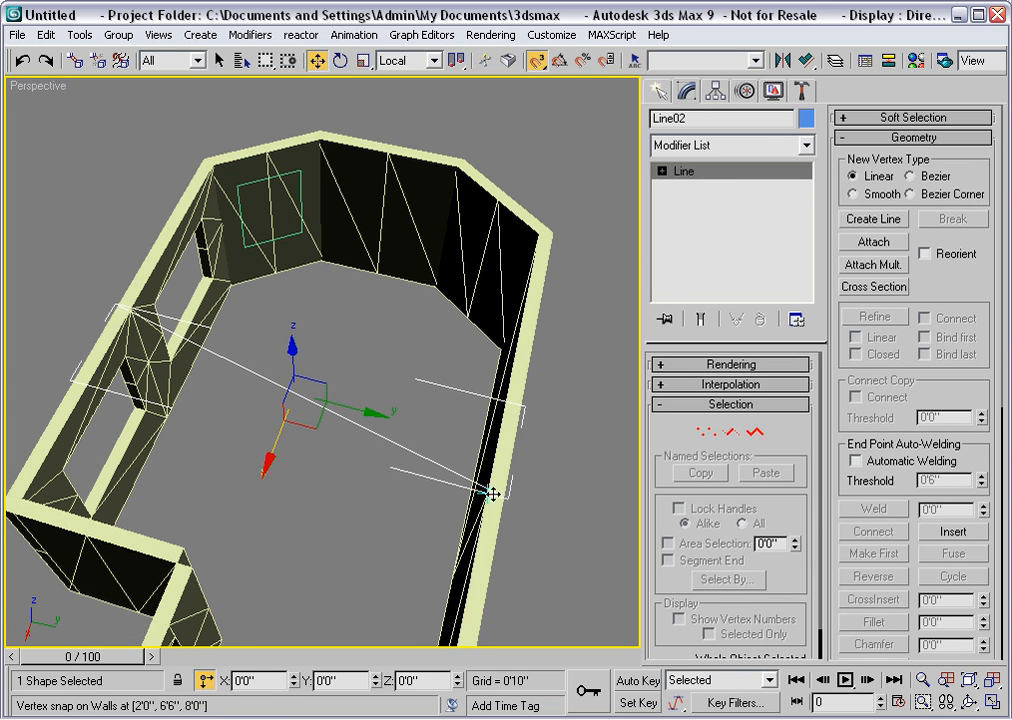
mouse_move(330, 428)
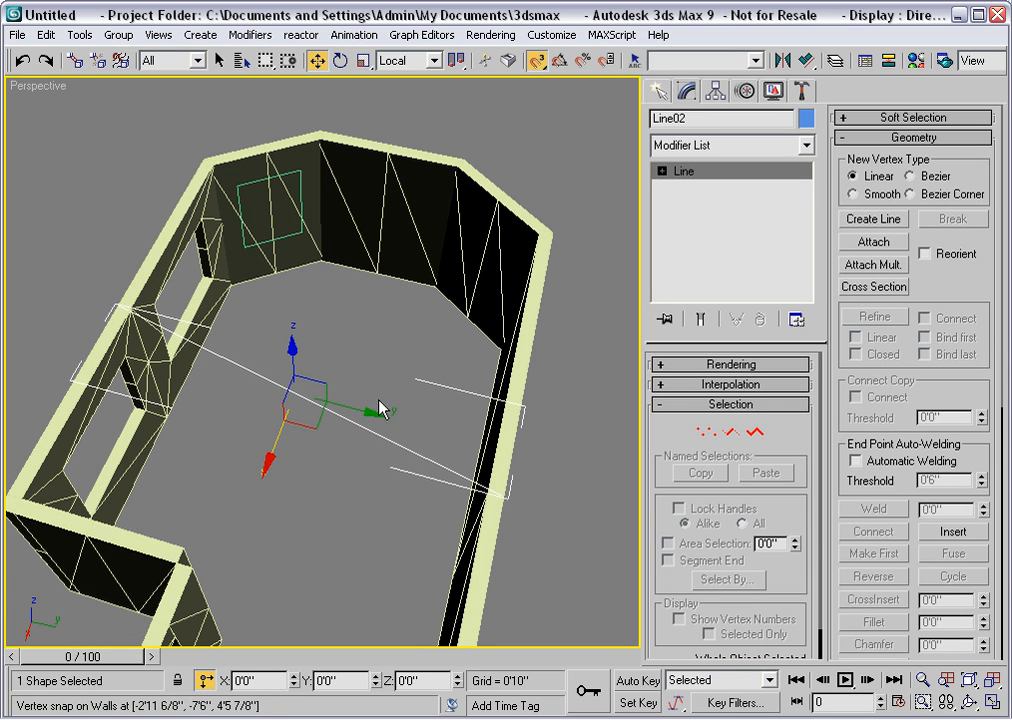
mouse_move(386, 410)
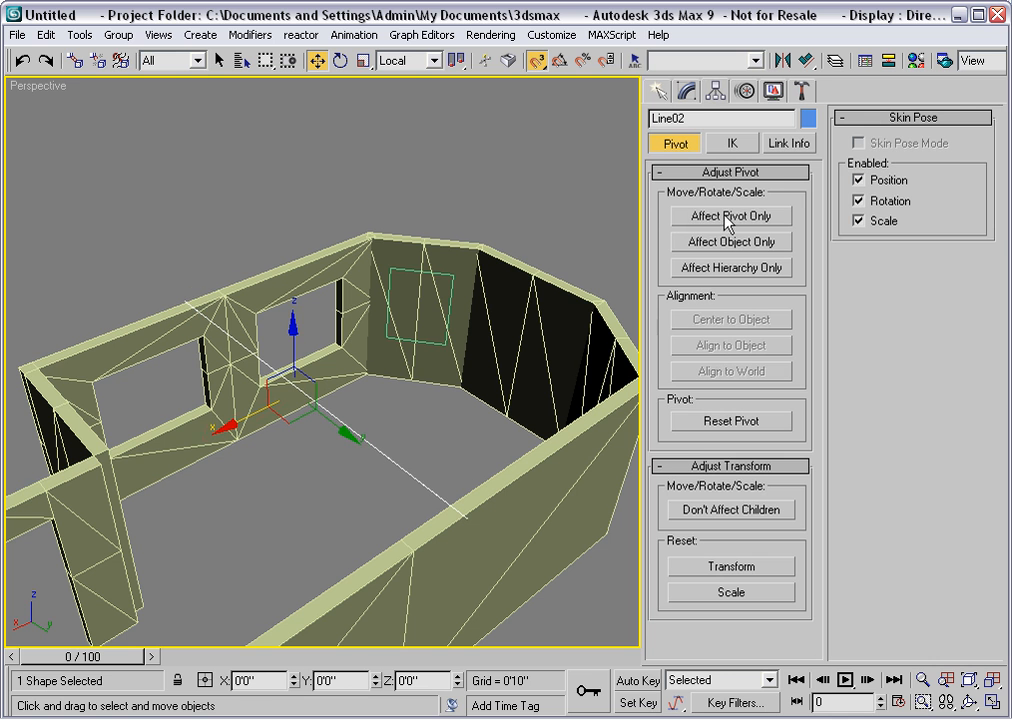
- Snap Line02's pivot to its midpoint and pick Line02 as the reference coordinate system
click(731, 216)
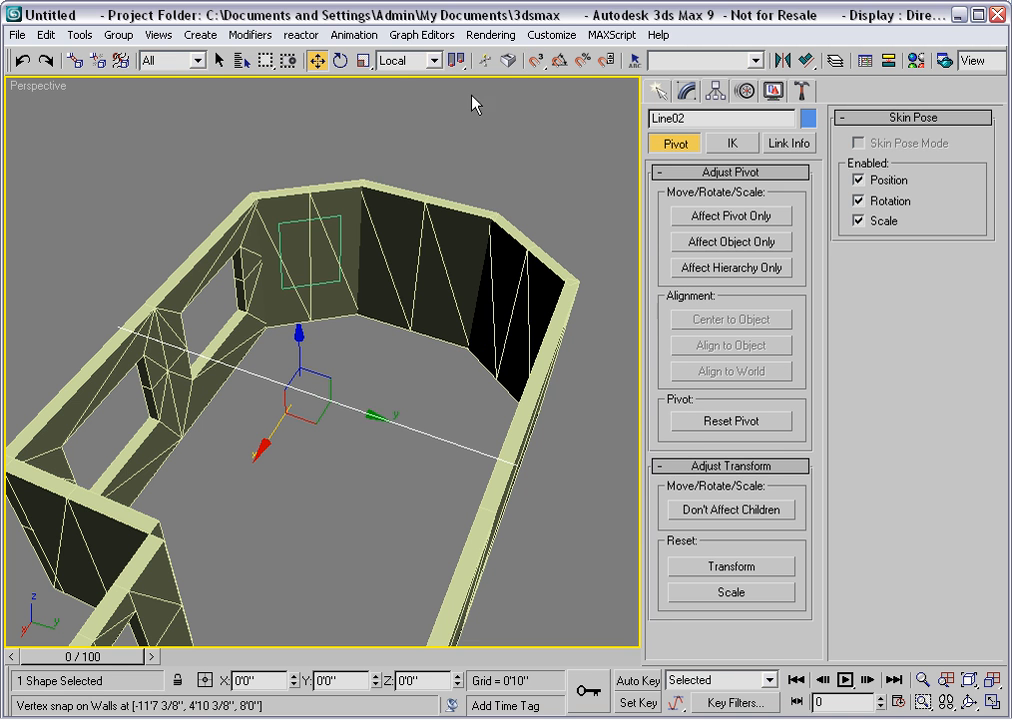
click(432, 60)
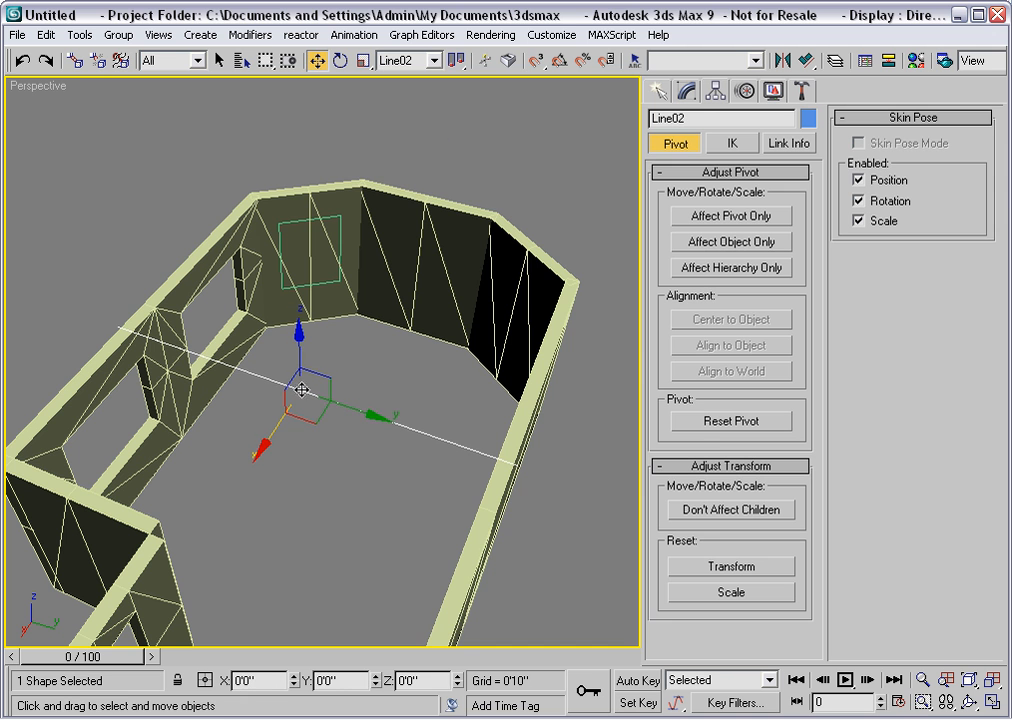
mouse_move(380, 380)
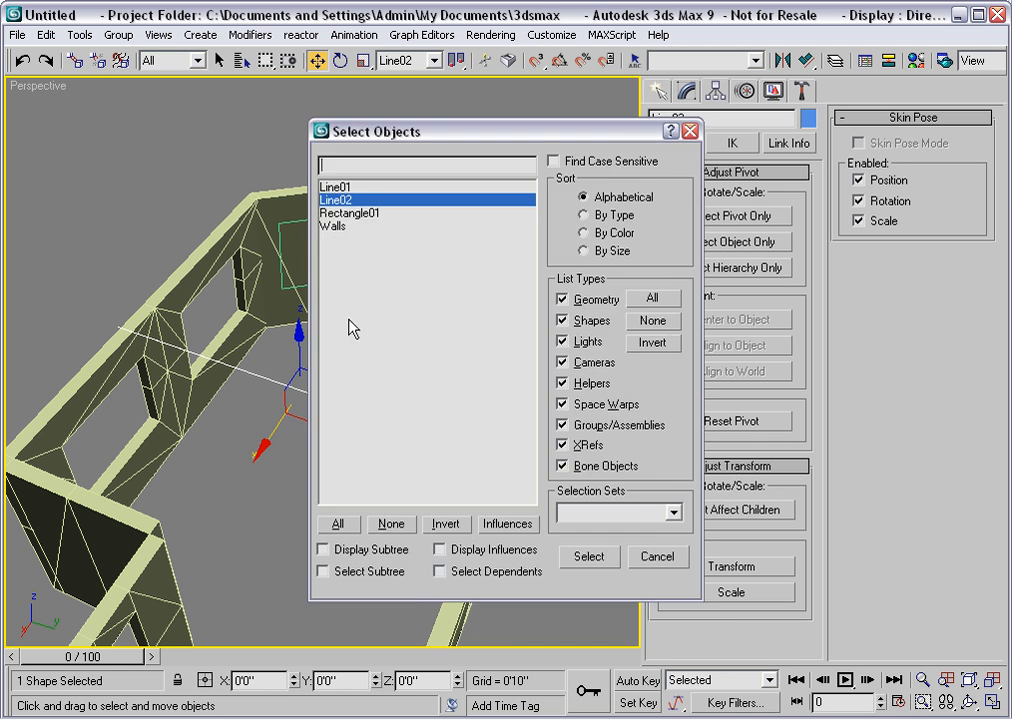
- Mirror Rectangle01 across the Y axis as an instance
click(589, 556)
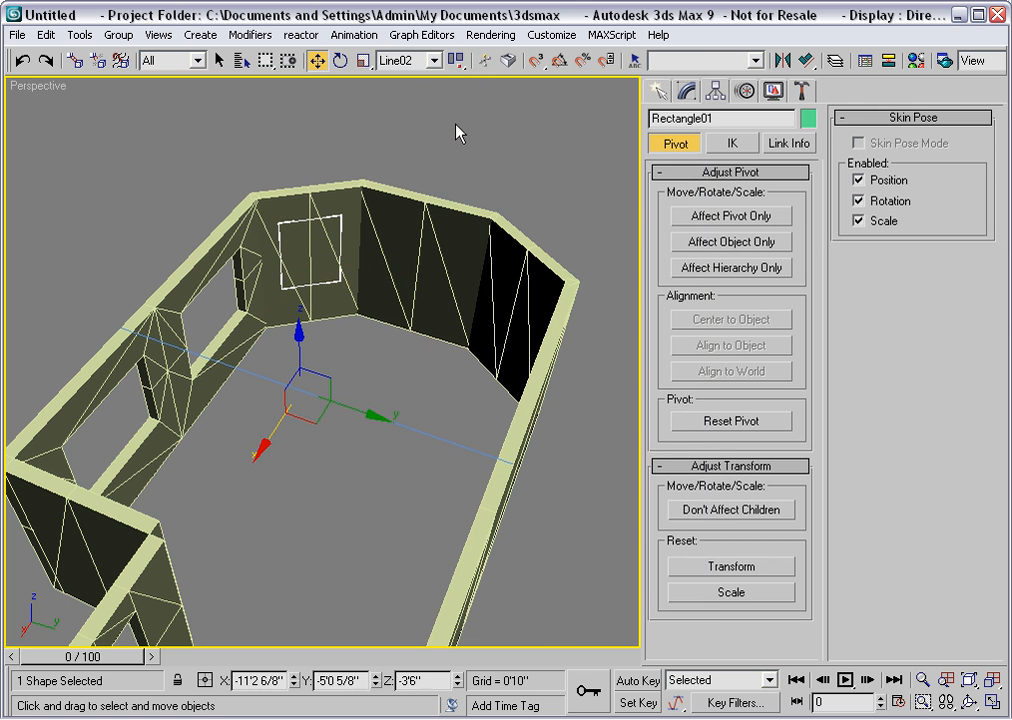
mouse_move(697, 107)
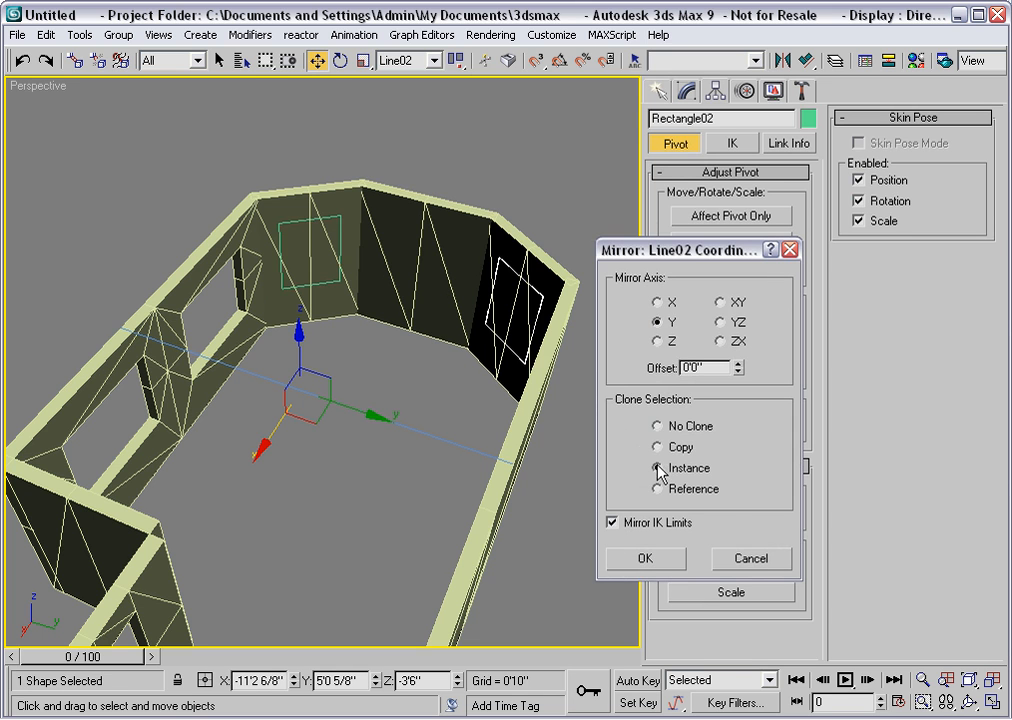
click(657, 468)
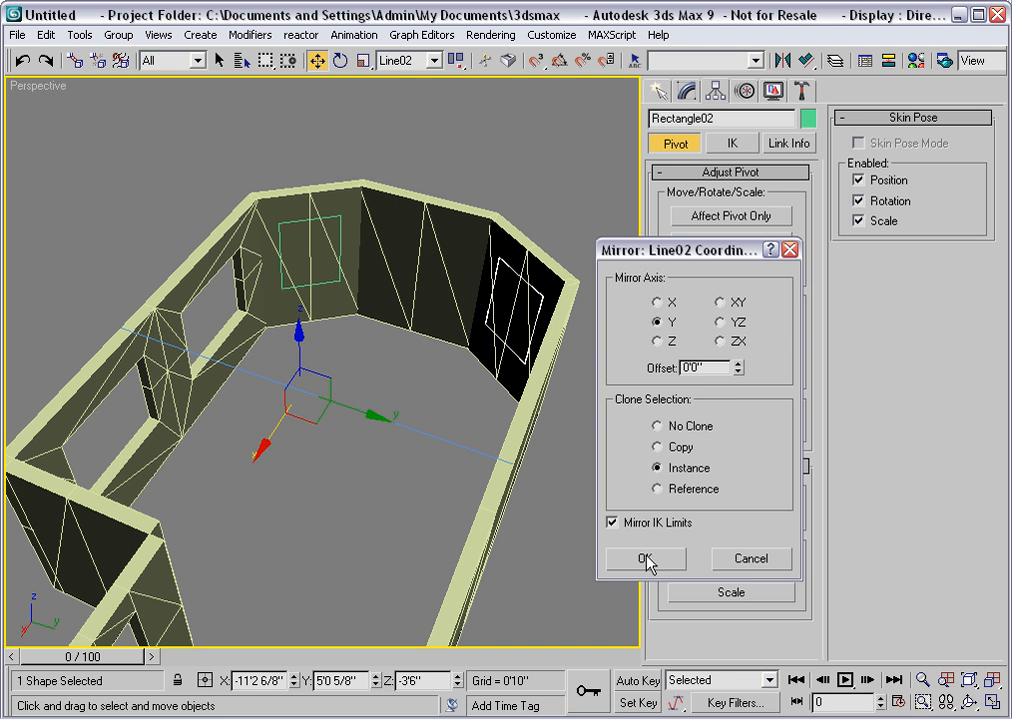
click(644, 558)
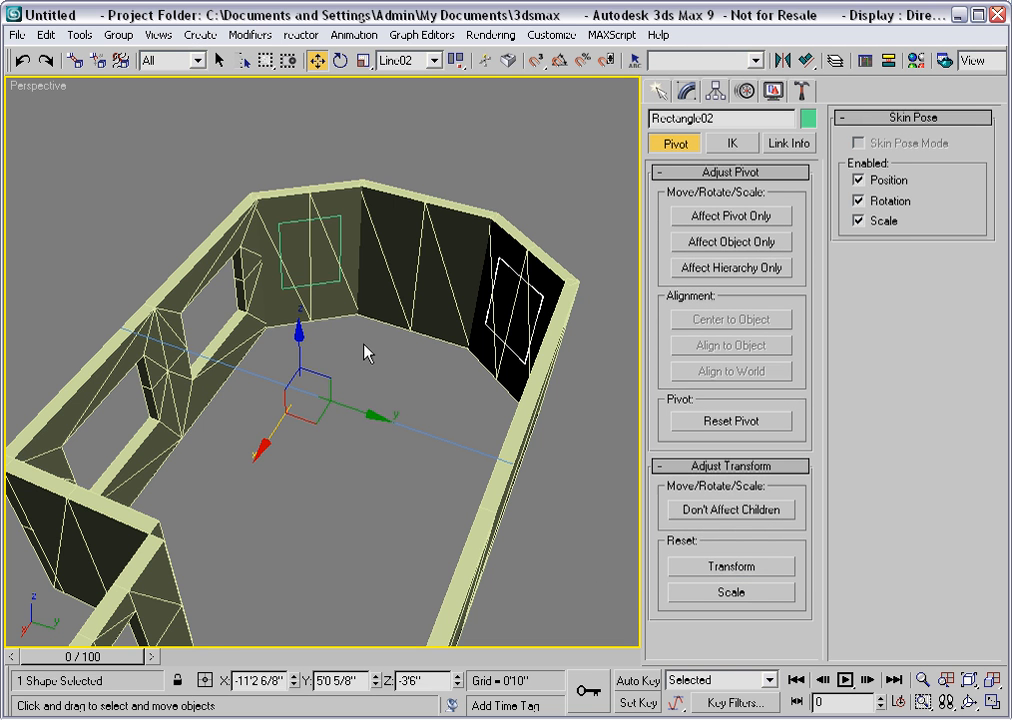
click(325, 404)
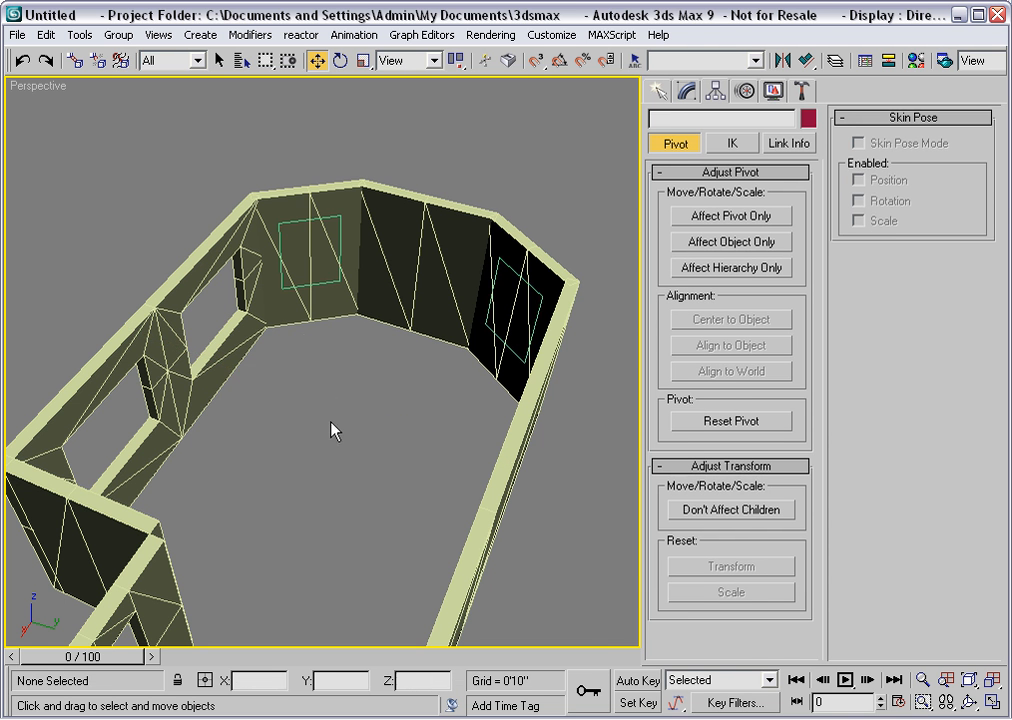
mouse_move(345, 414)
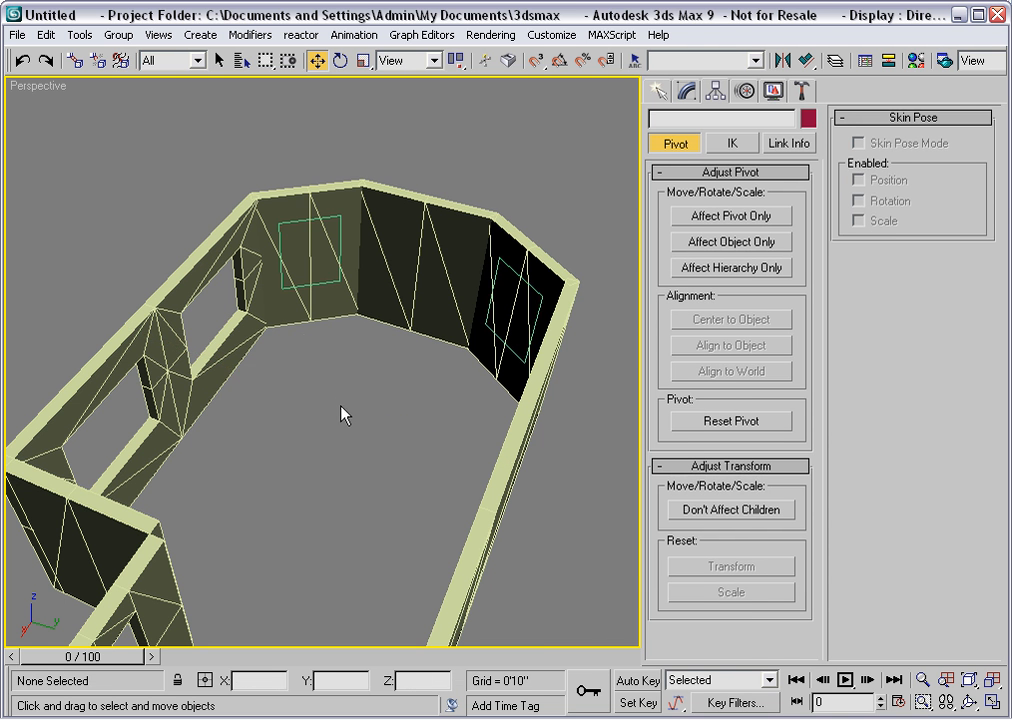
drag(345, 415, 314, 447)
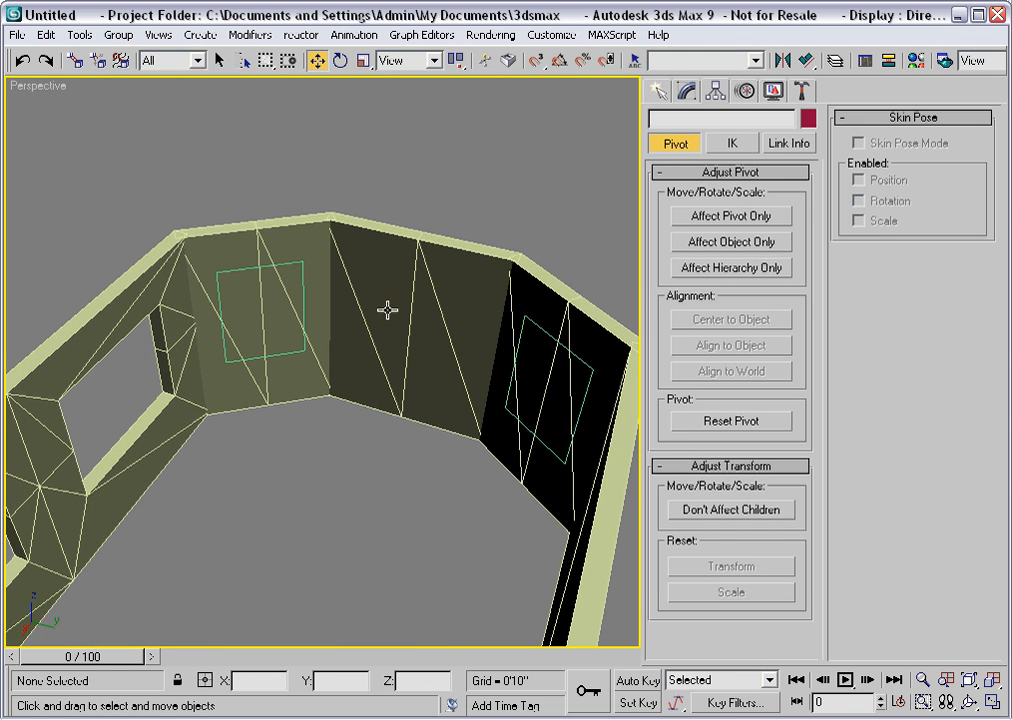
- Shift-drag Rectangle01 onto the middle wall as an instanced clone
click(262, 310)
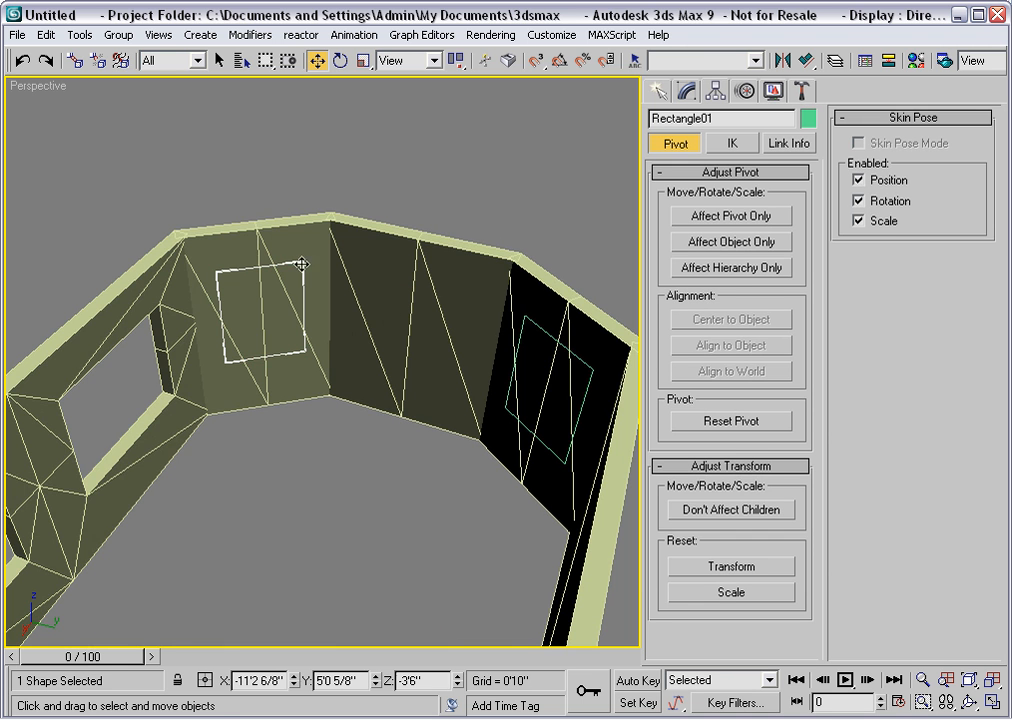
mouse_move(341, 335)
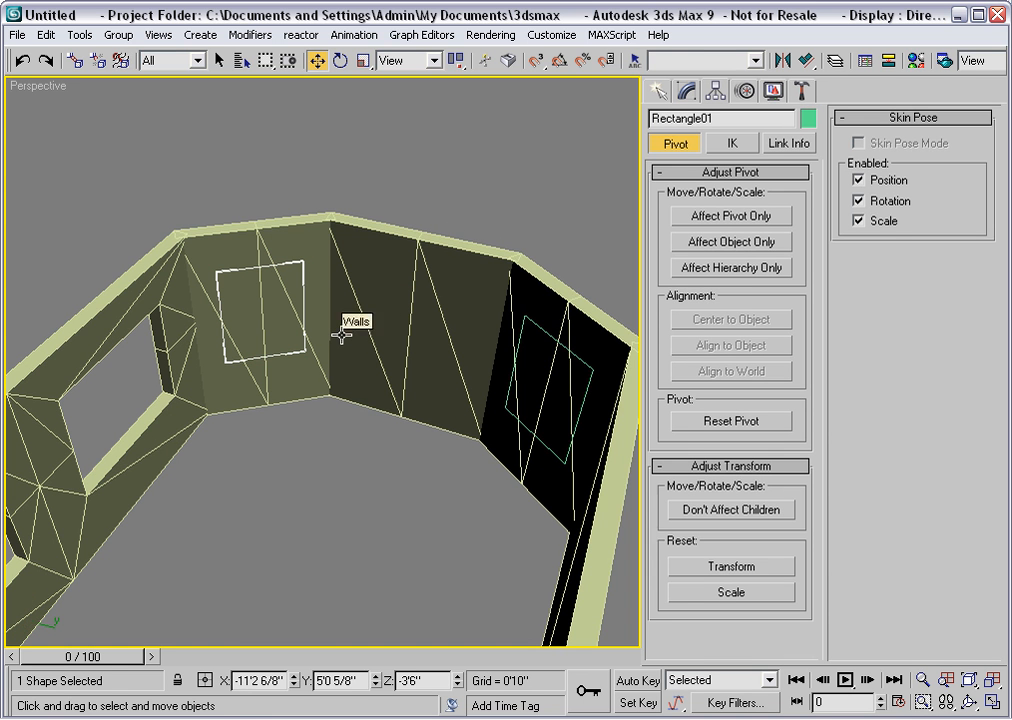
mouse_move(257, 230)
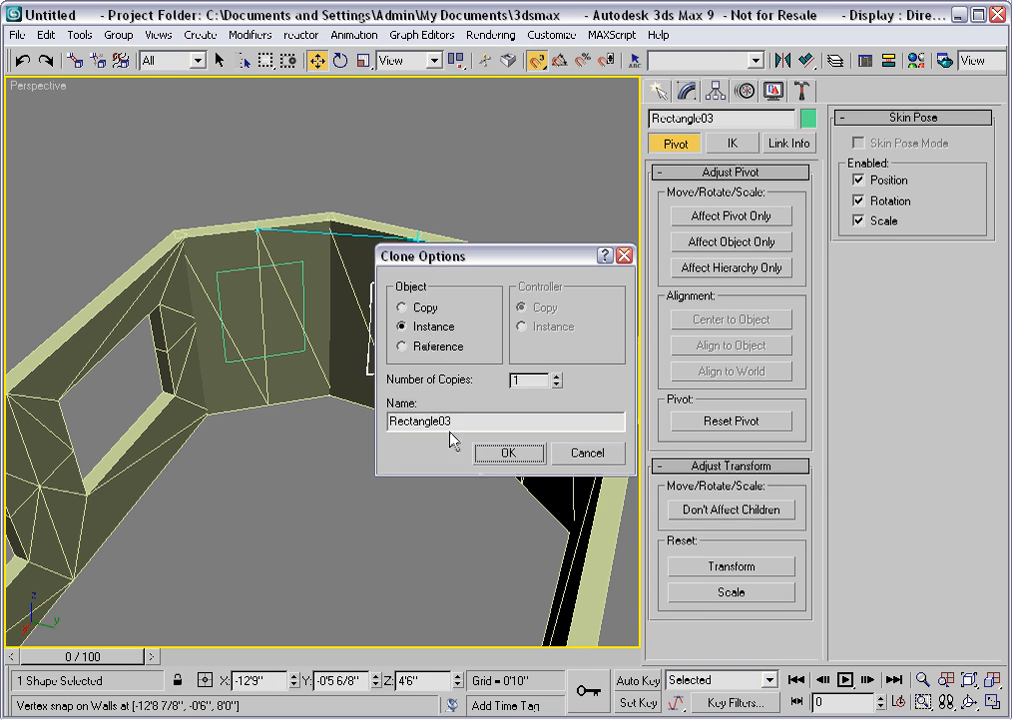
click(509, 453)
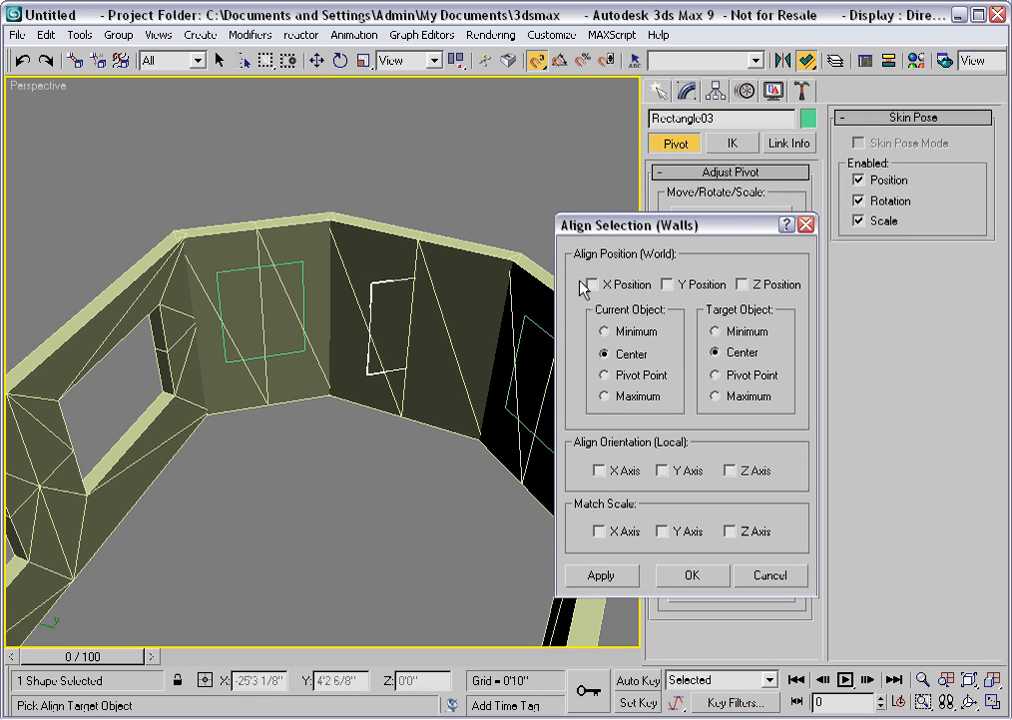
- Align Rectangle03 to Walls on the X axis and rotate it -10° about Z
click(598, 470)
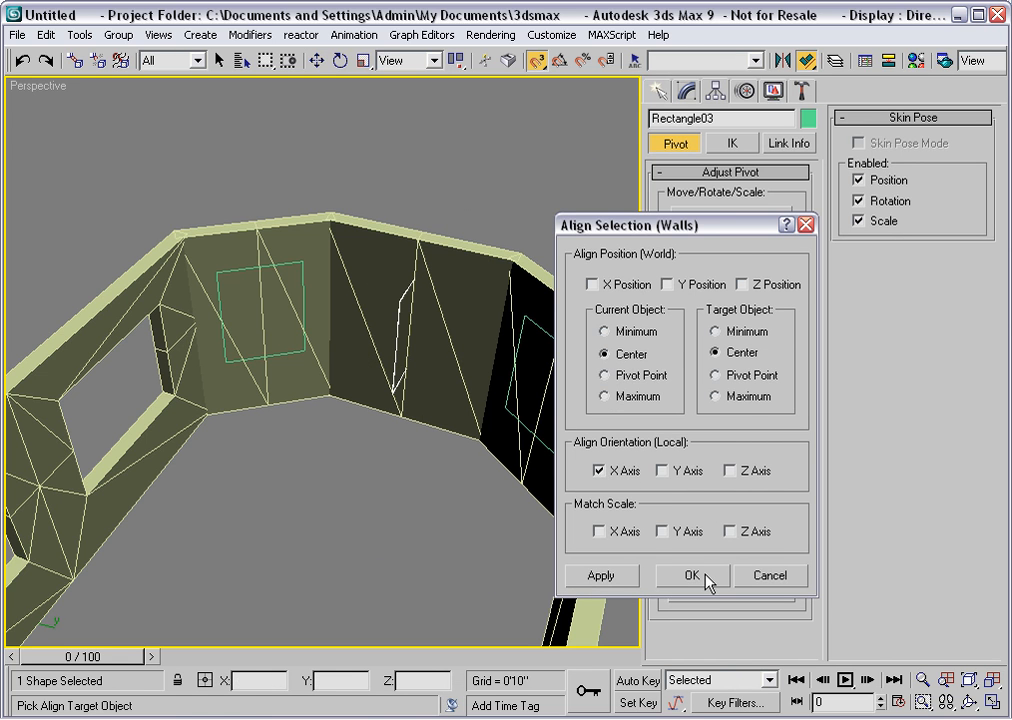
click(692, 575)
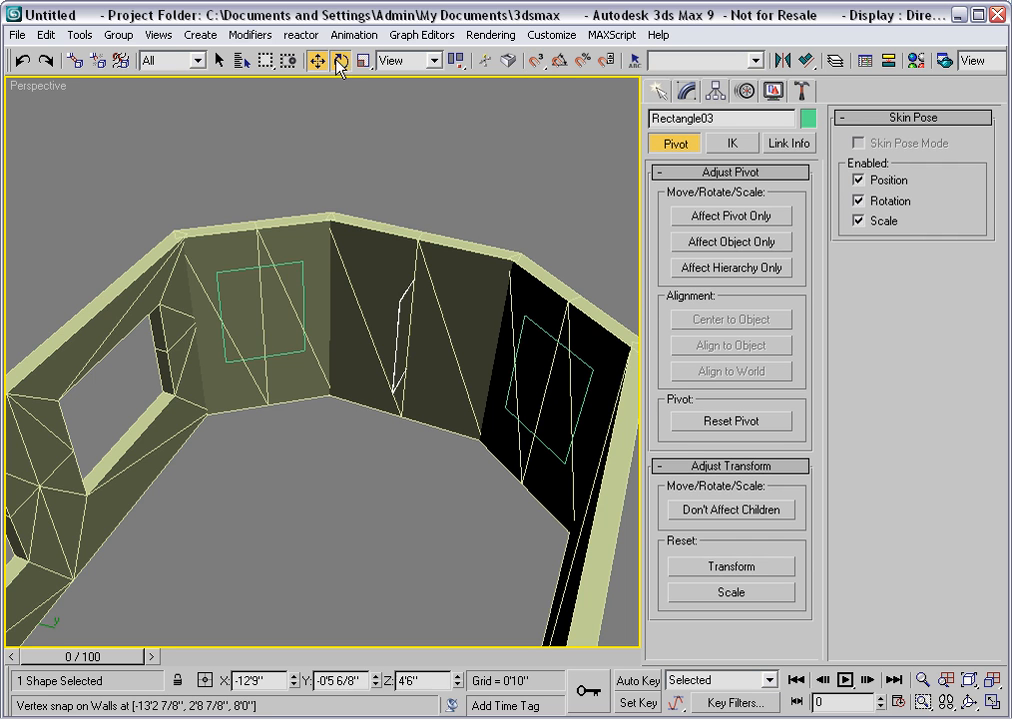
click(560, 60)
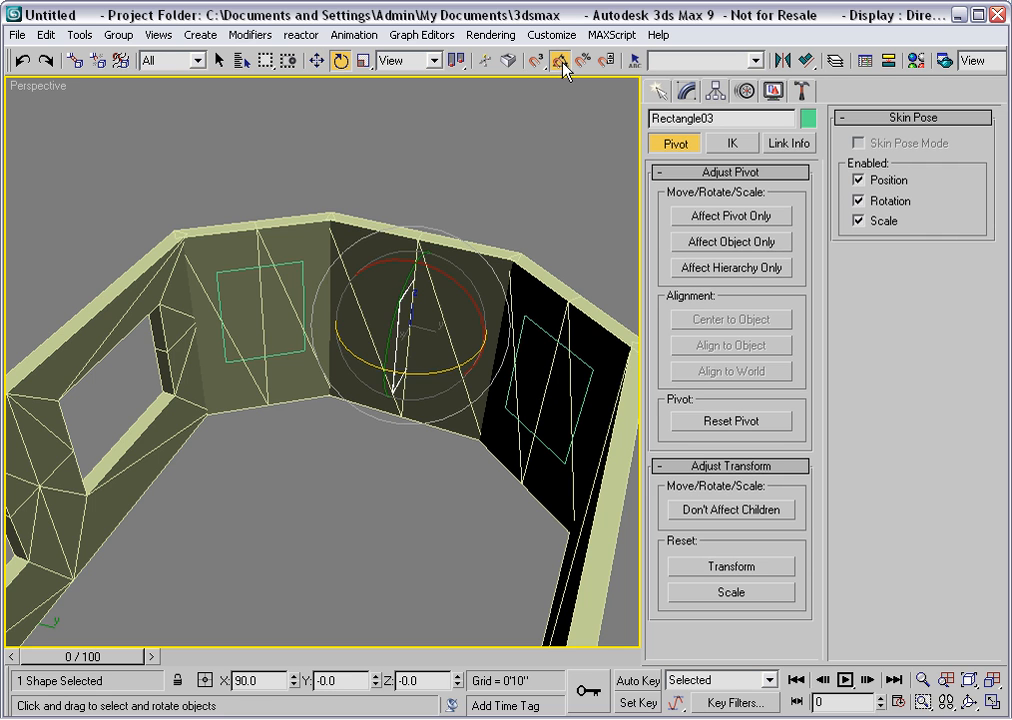
drag(410, 310, 430, 375)
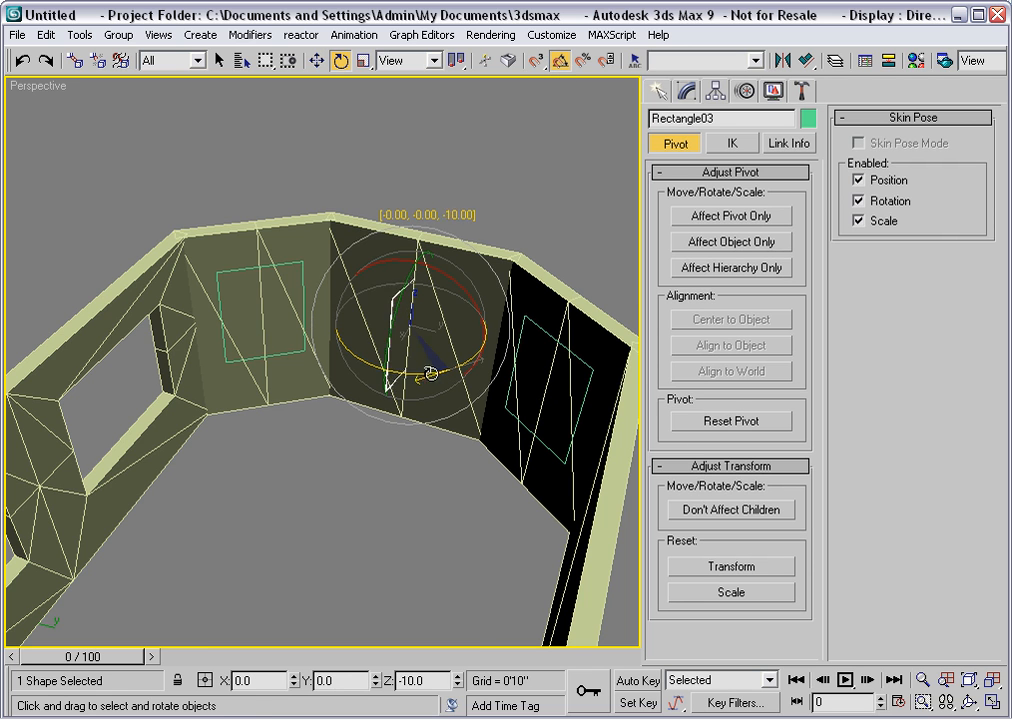